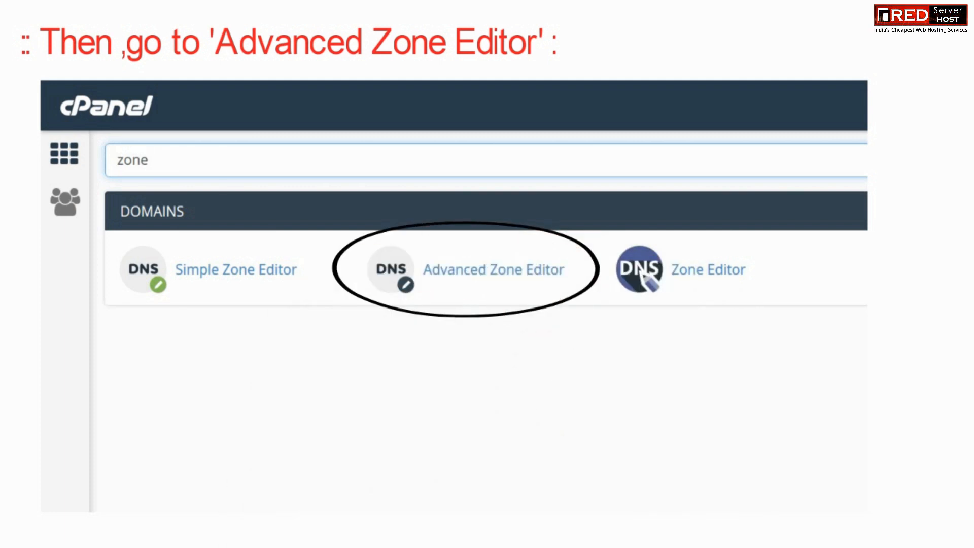
# - Open the Advanced Zone Editor for the domain's DNS records from the 'zone' search results
pyautogui.click(492, 268)
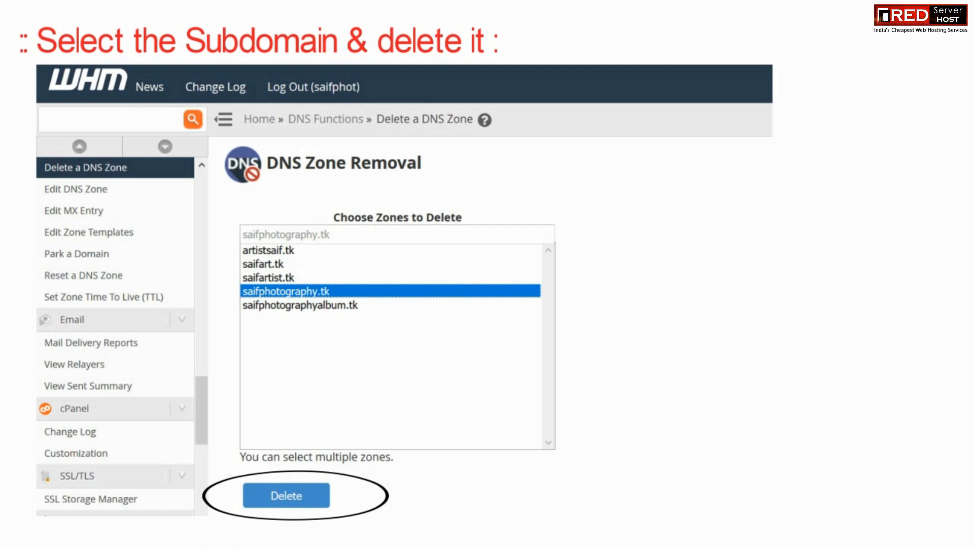
# - Delete the saifphotography.tk DNS zone in WHM and enter saifphotography.tk as the new addon domain
pyautogui.click(286, 495)
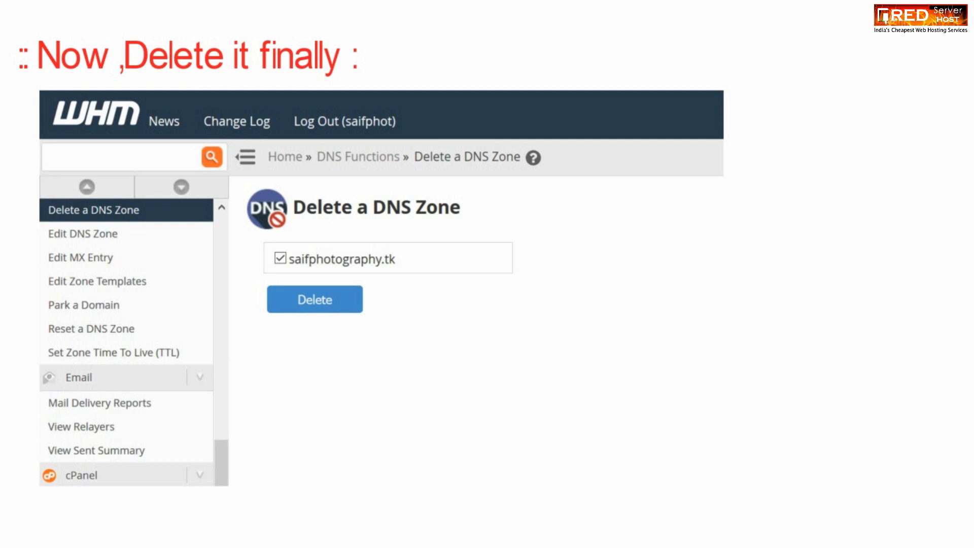
pyautogui.click(315, 298)
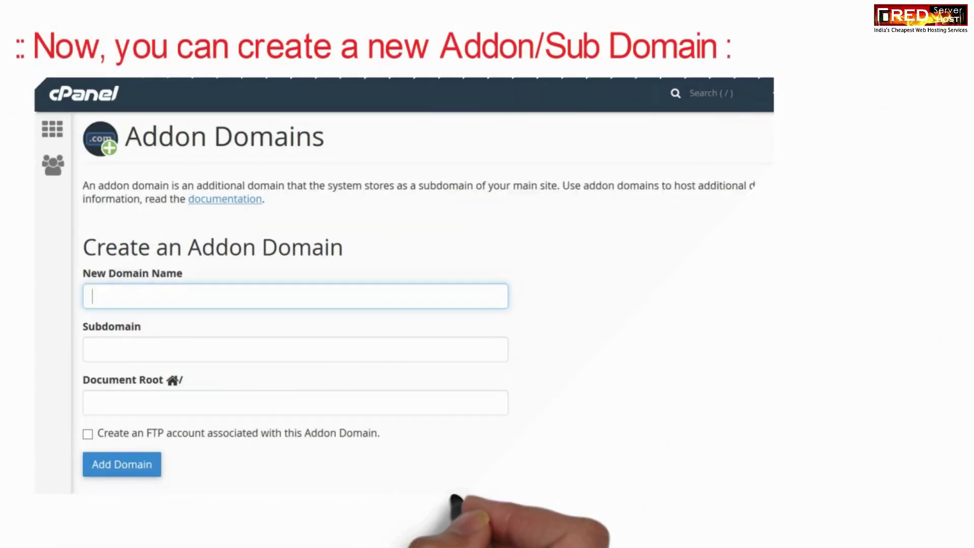
pyautogui.write('saifphotography.tk')
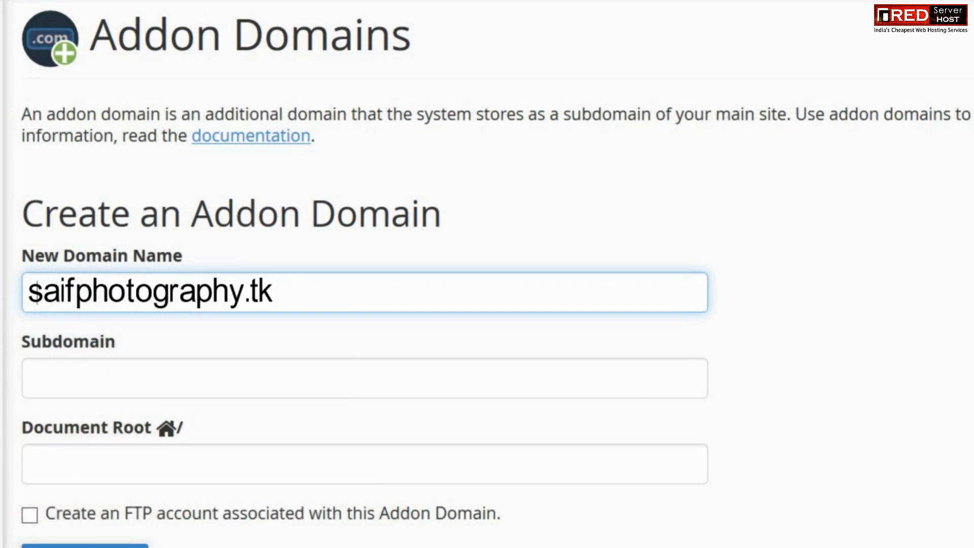